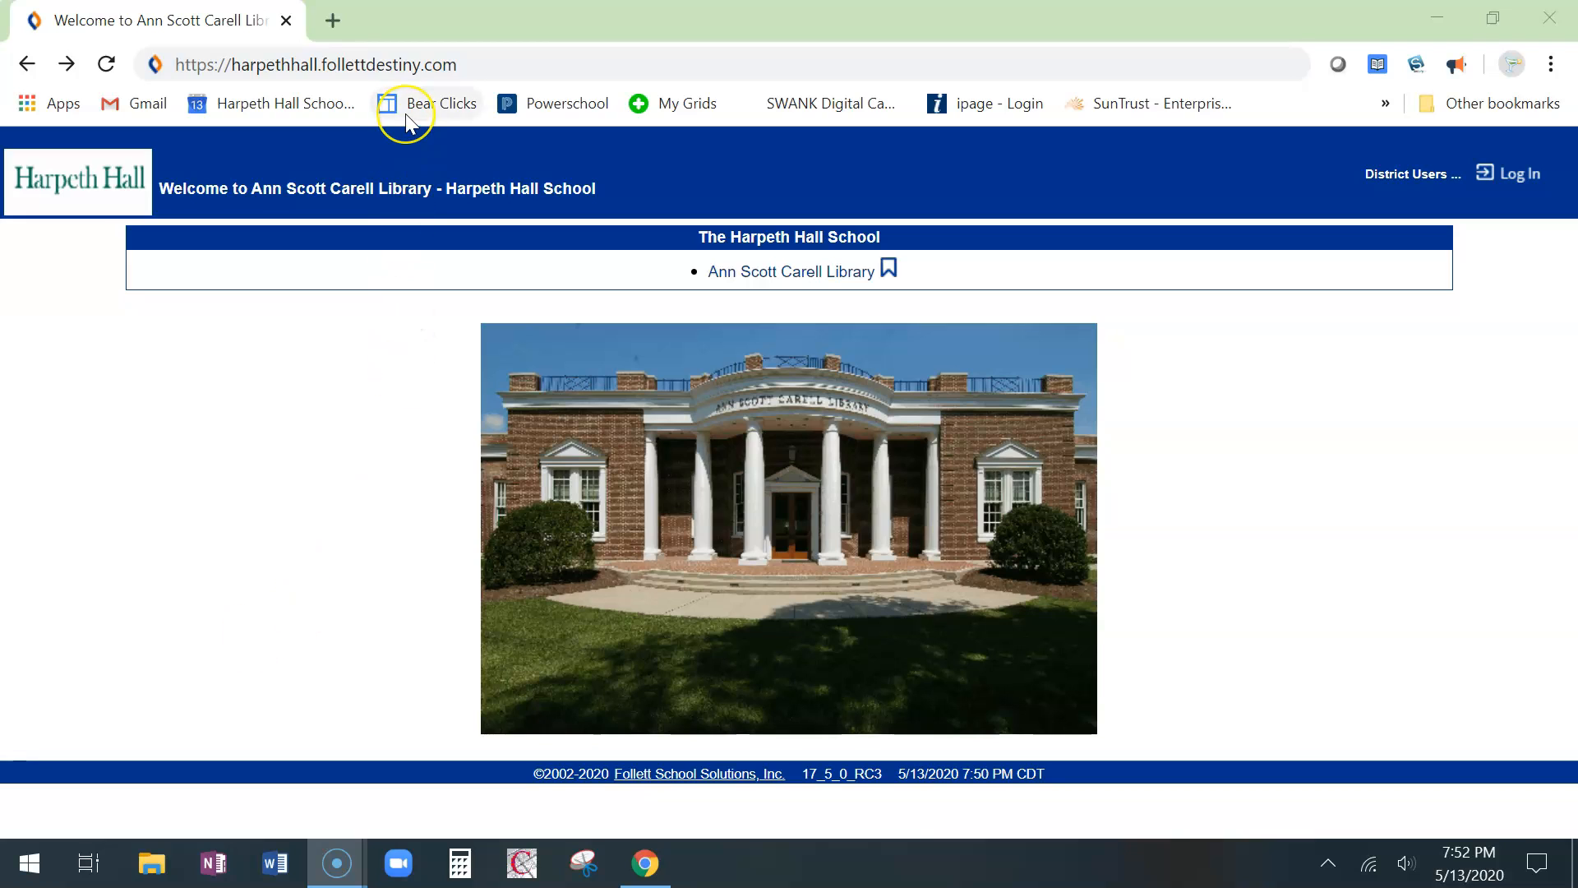
mouse_move(440, 103)
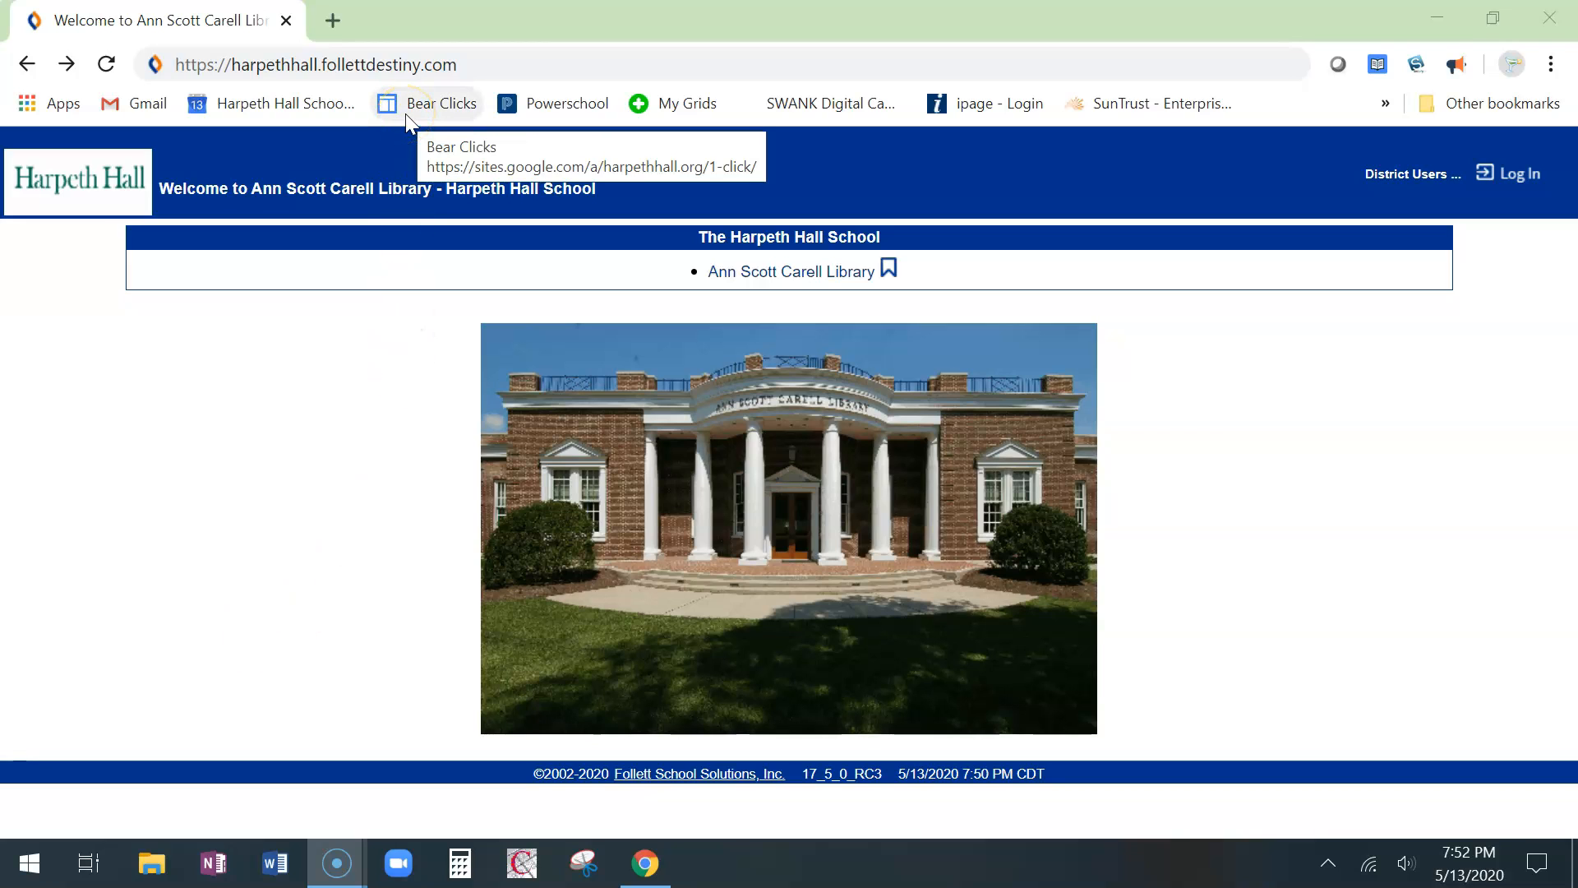
Go to the catalog web address and enter the Ann Scott Carell Library catalog.
click(471, 63)
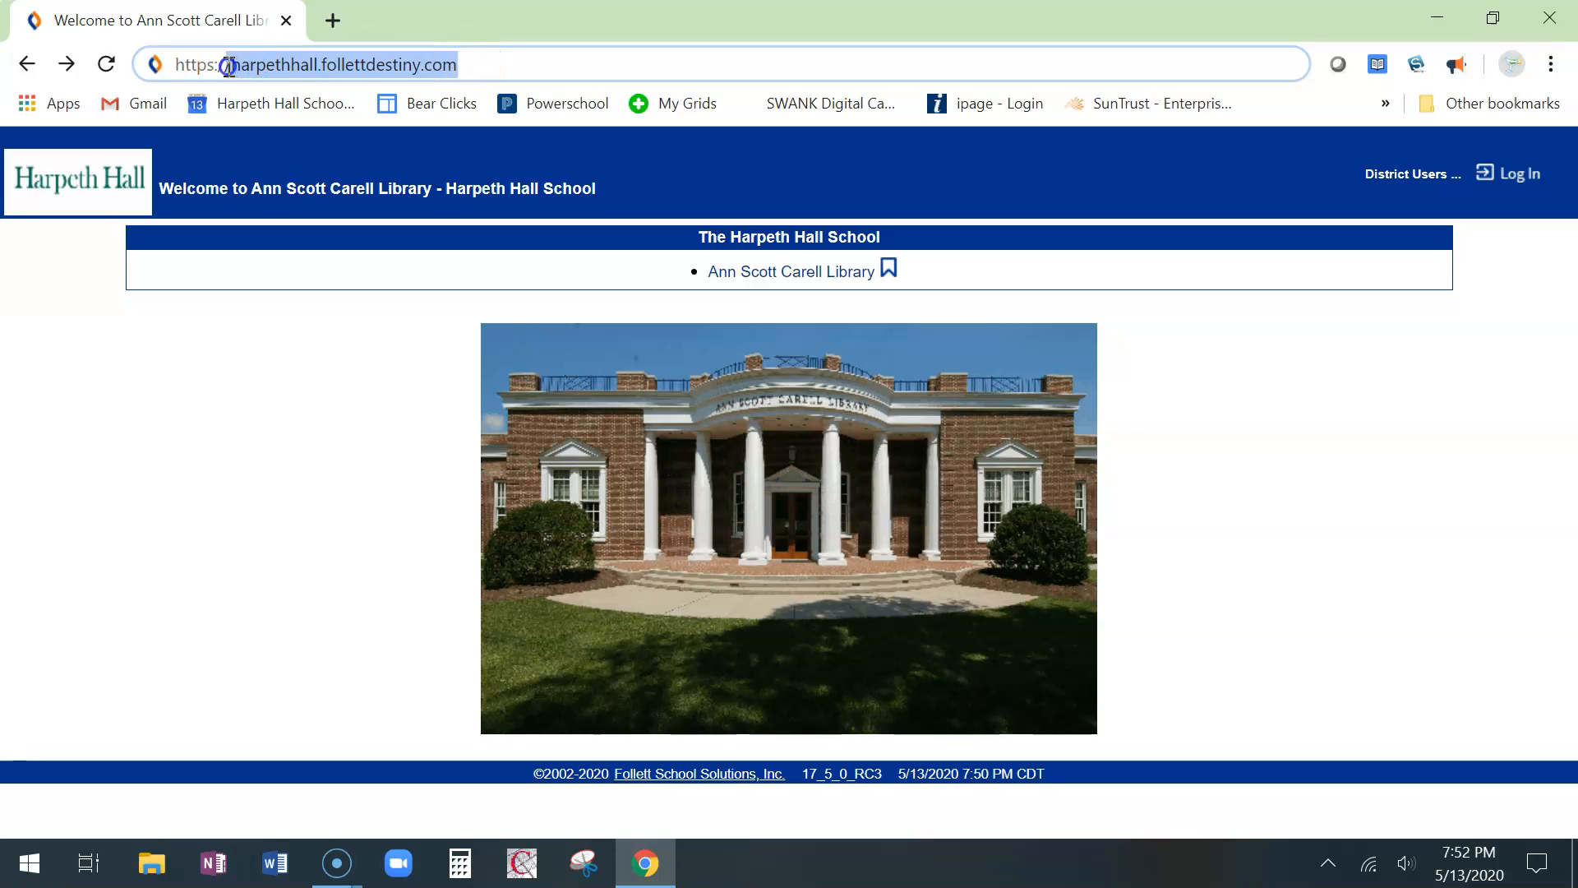
click(313, 64)
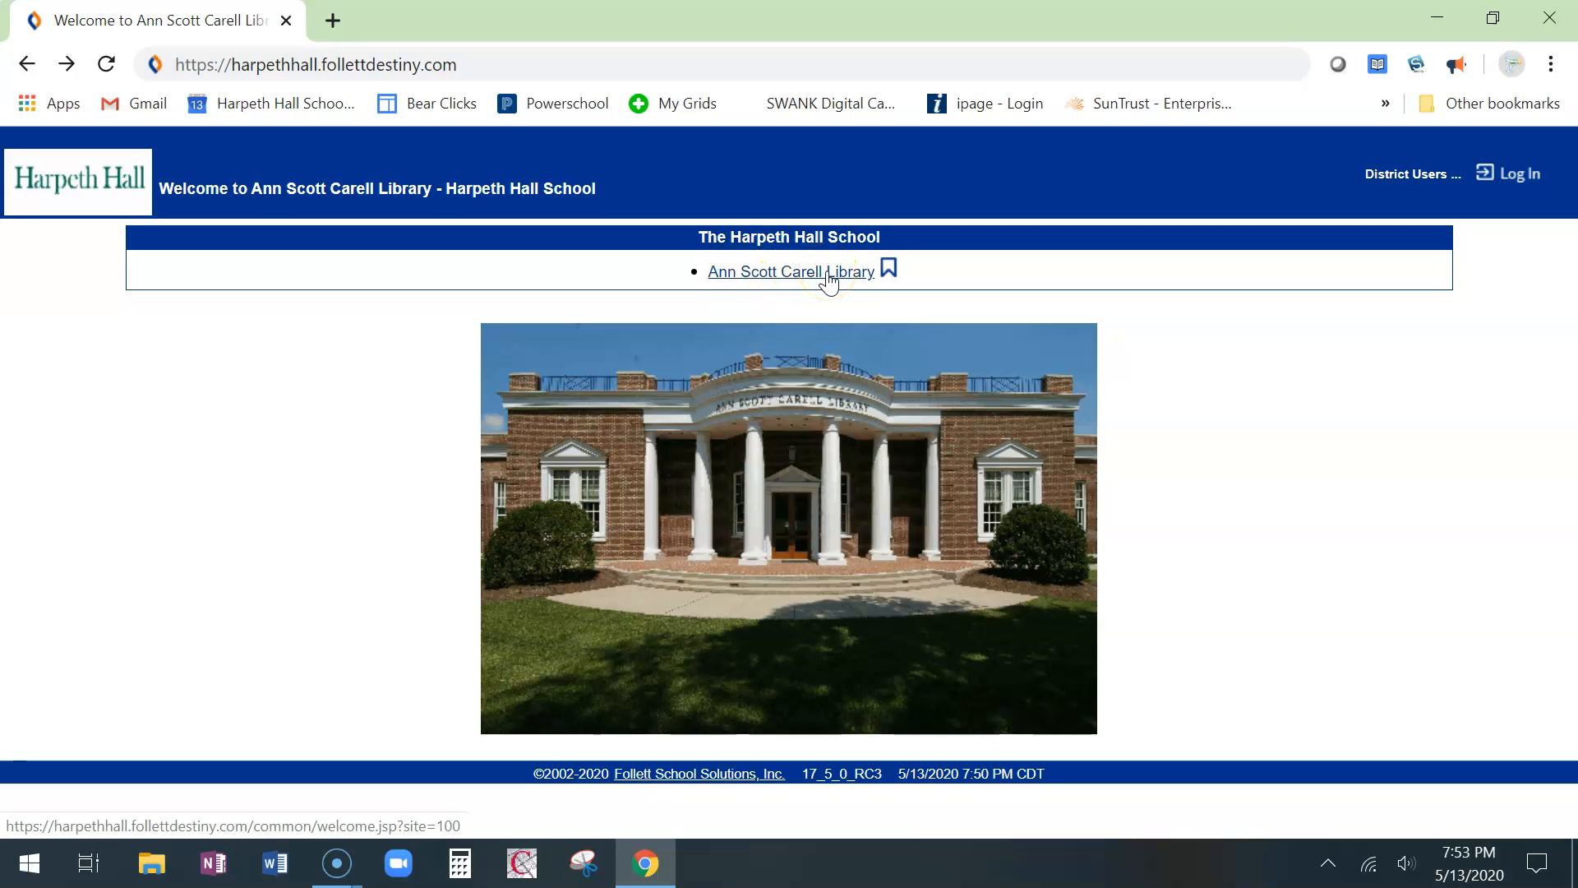
click(790, 273)
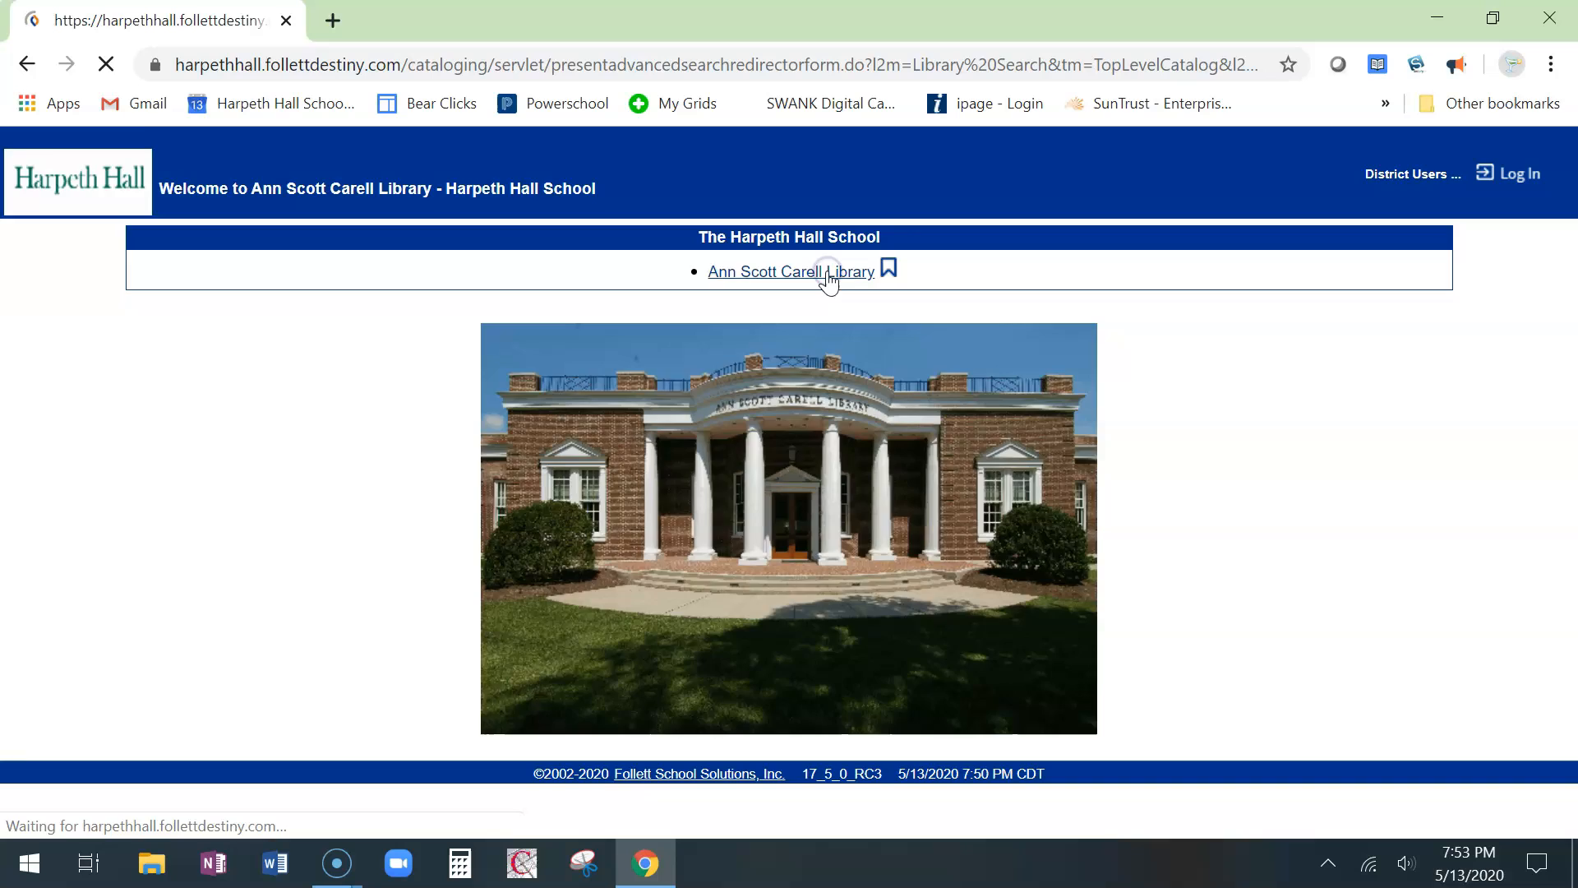
click(789, 272)
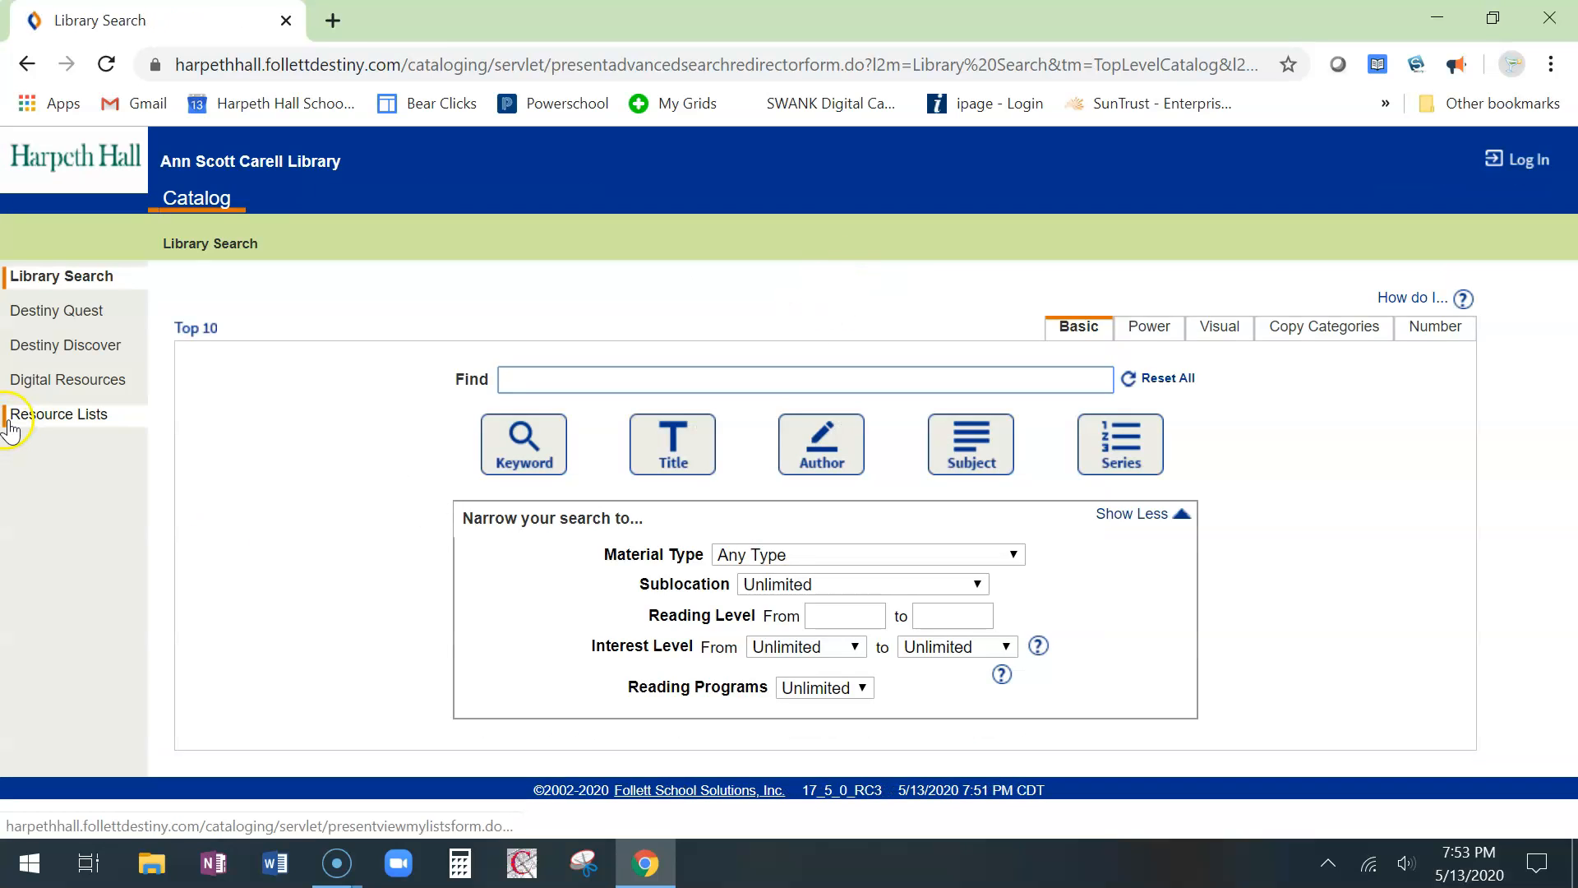
mouse_move(1566, 205)
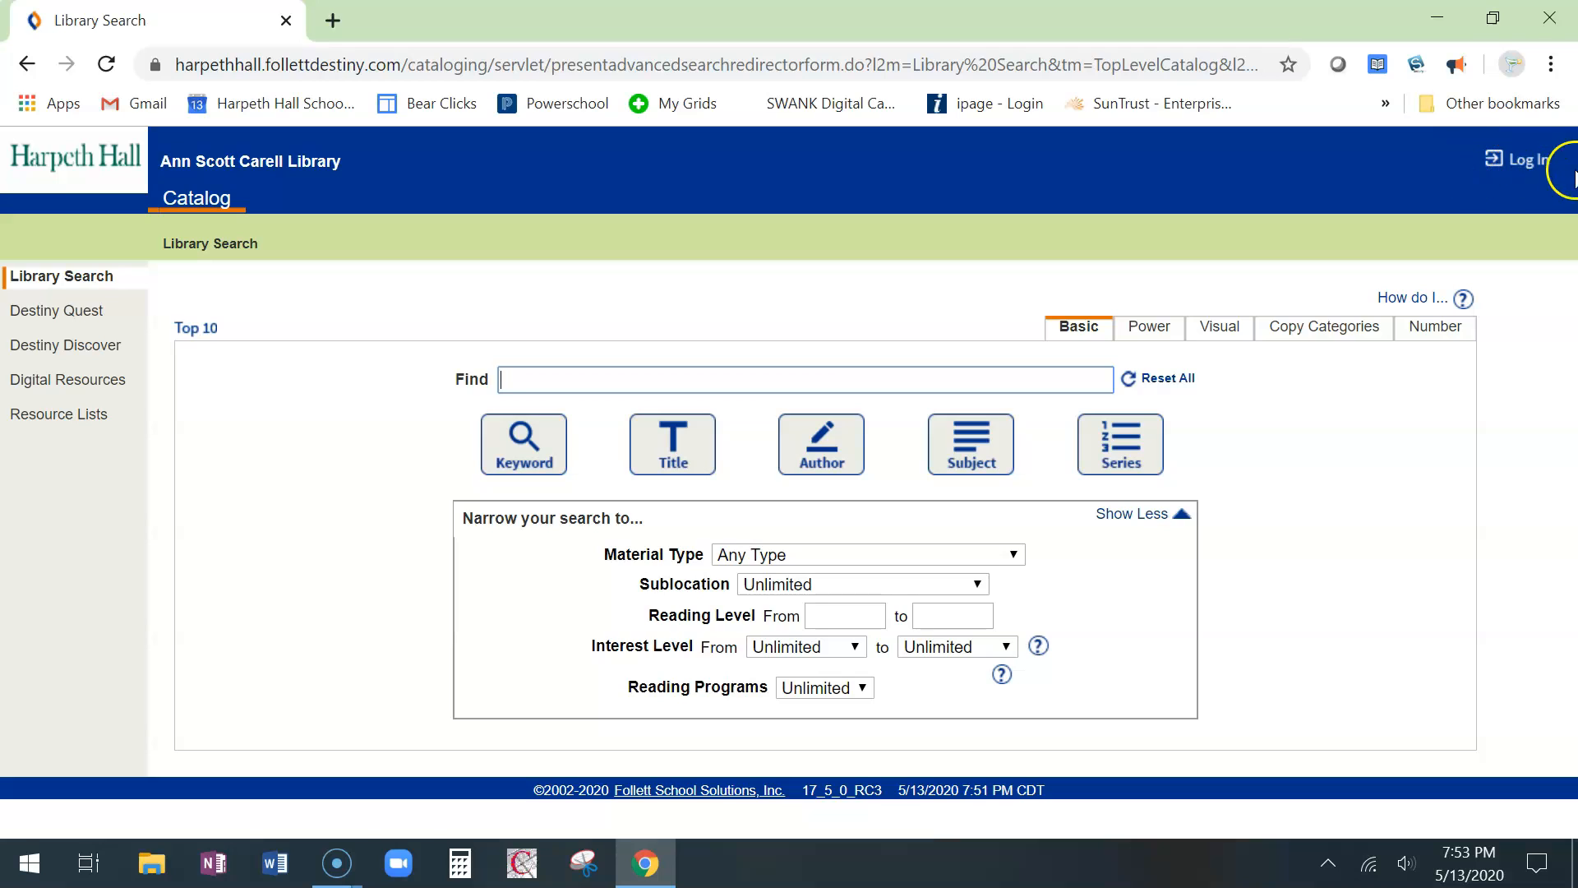
click(1526, 158)
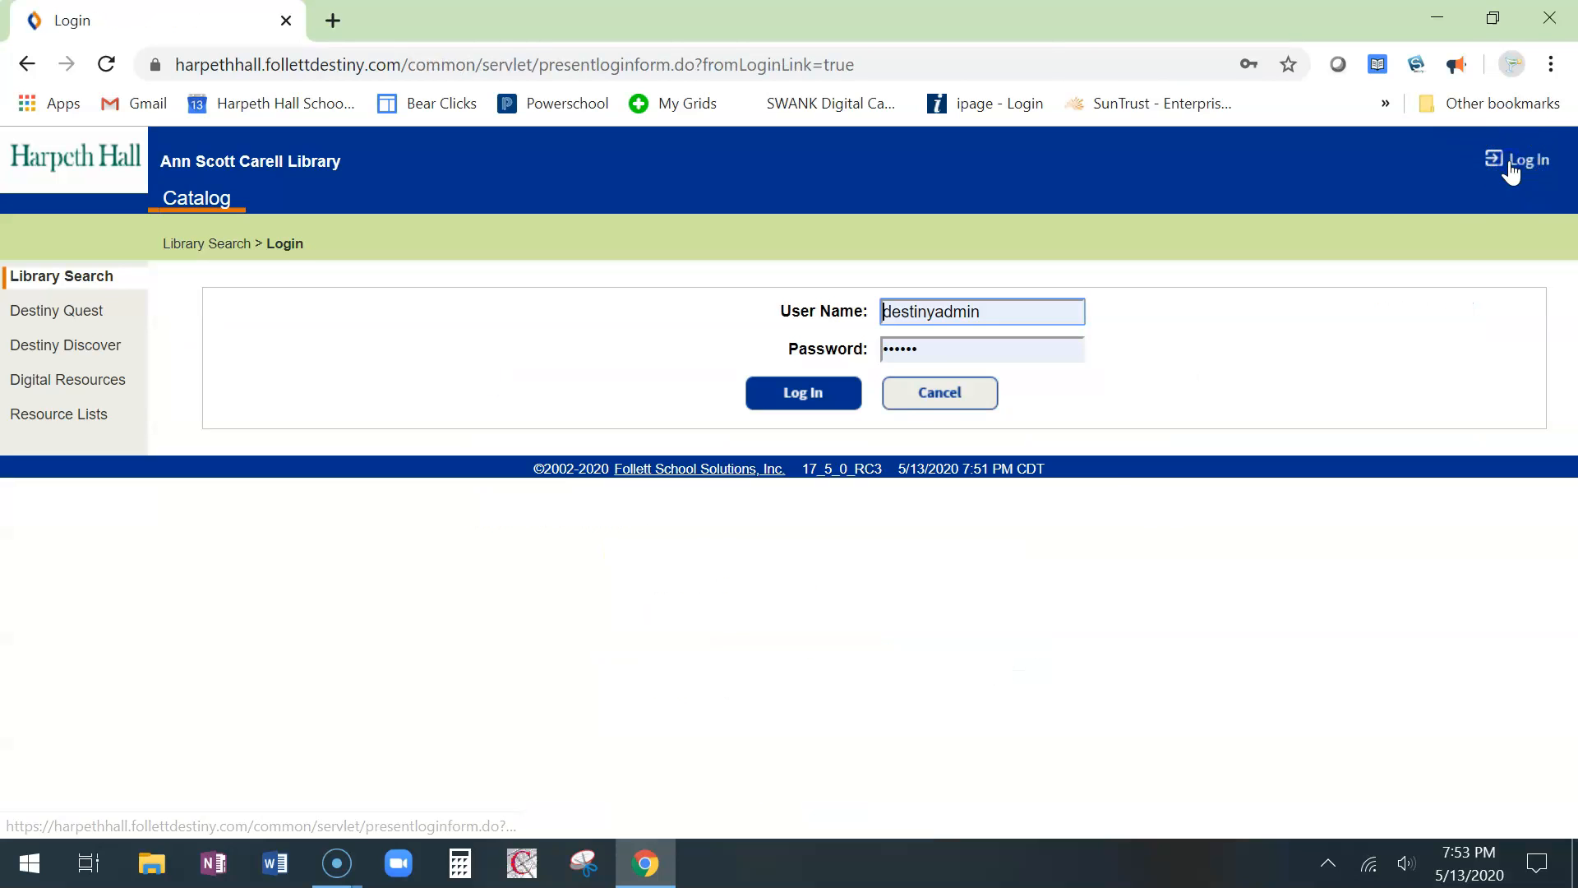
text(s)
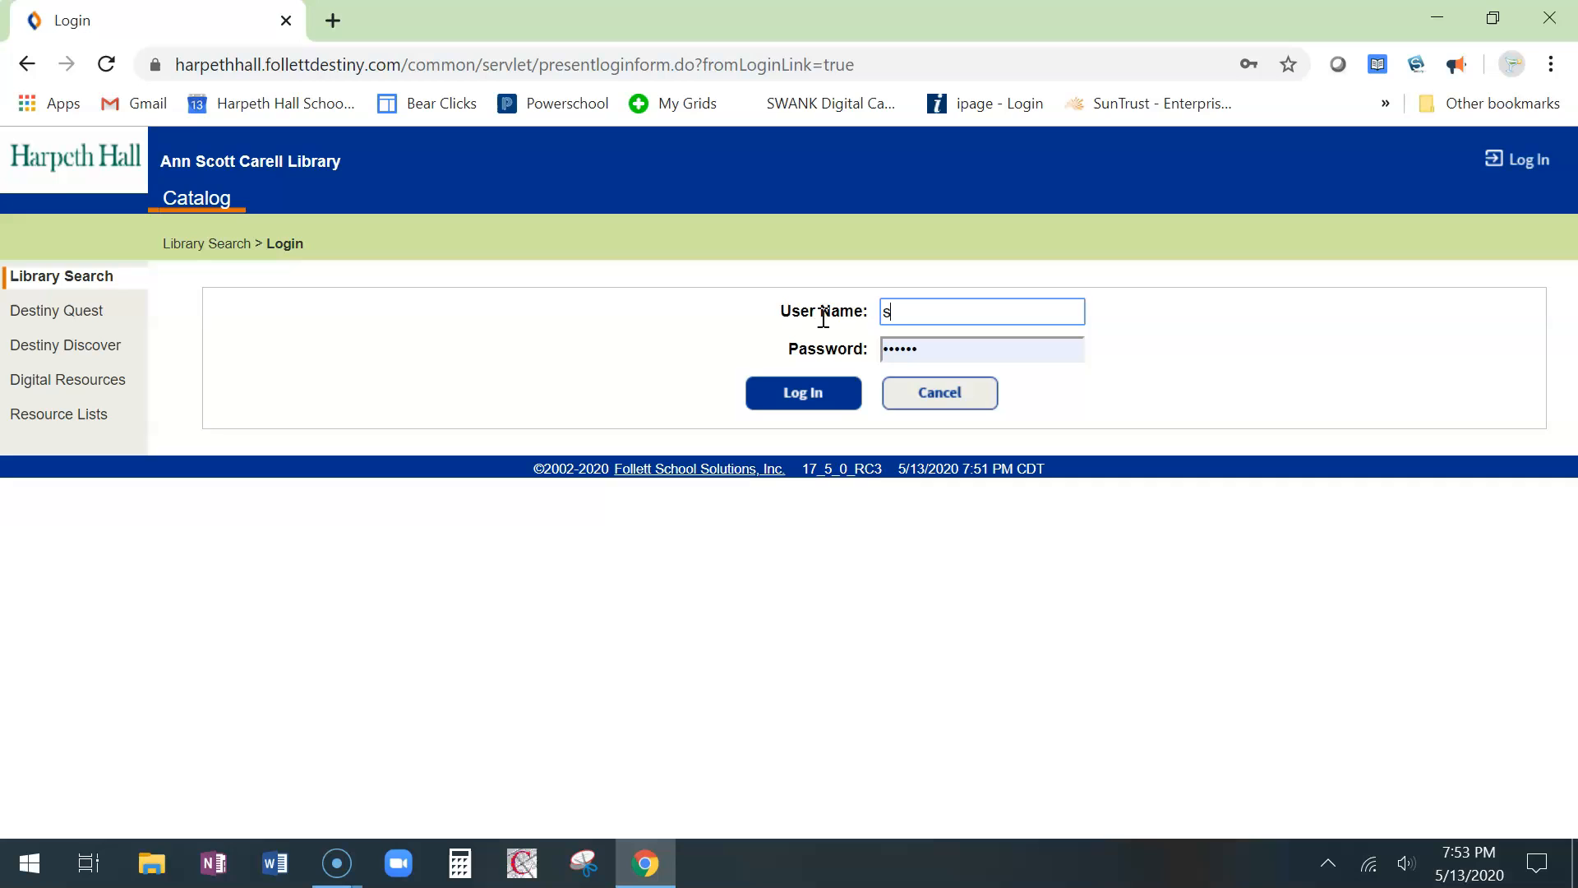
text(uzy.harpeth.22)
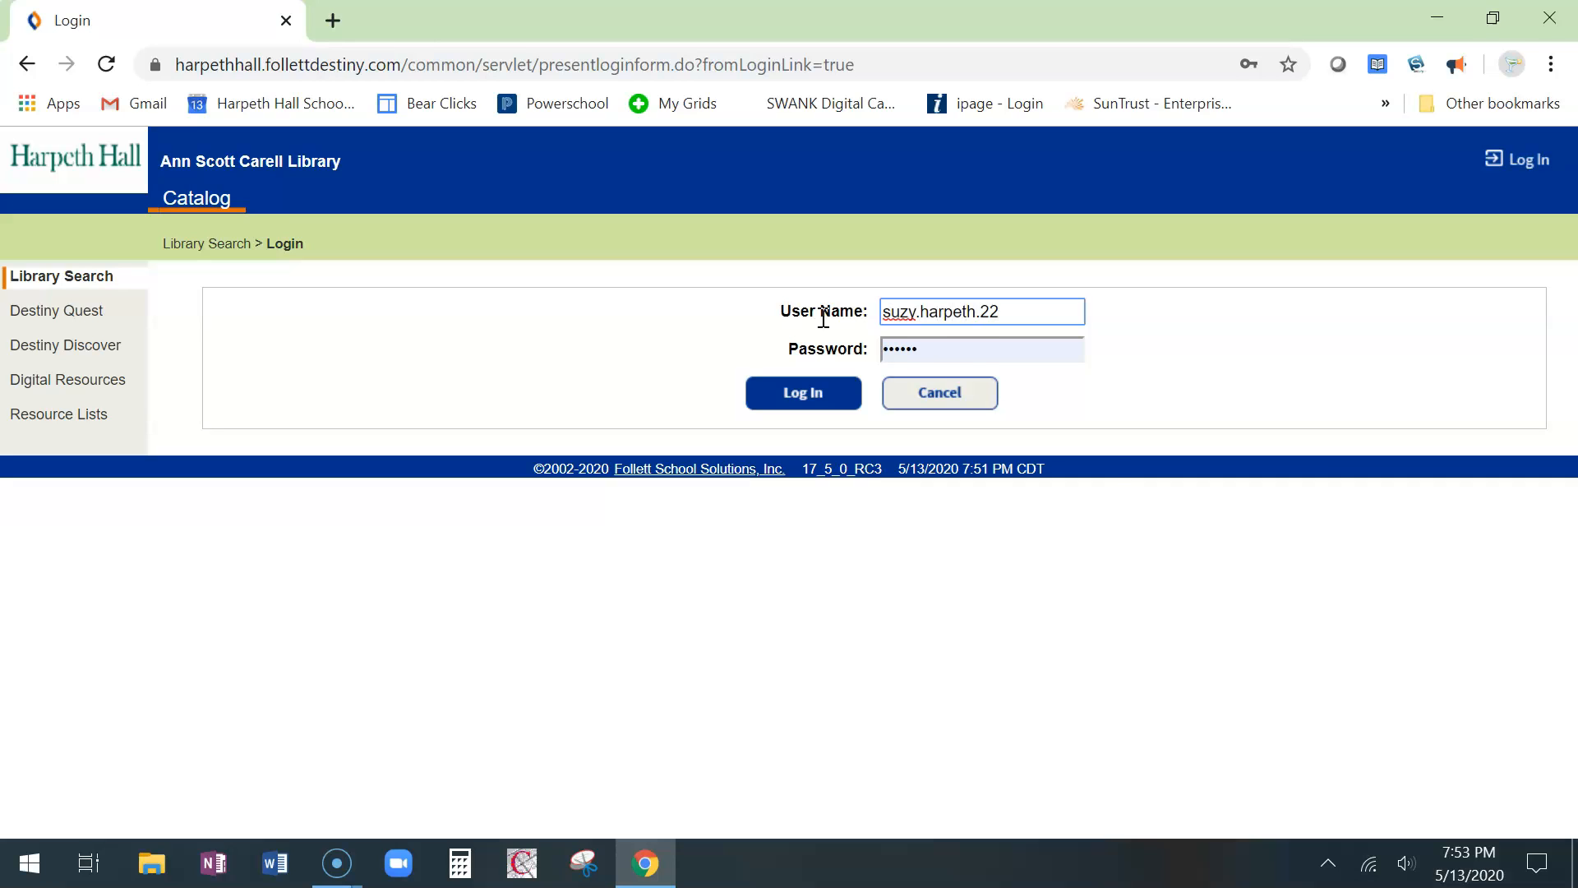
click(980, 348)
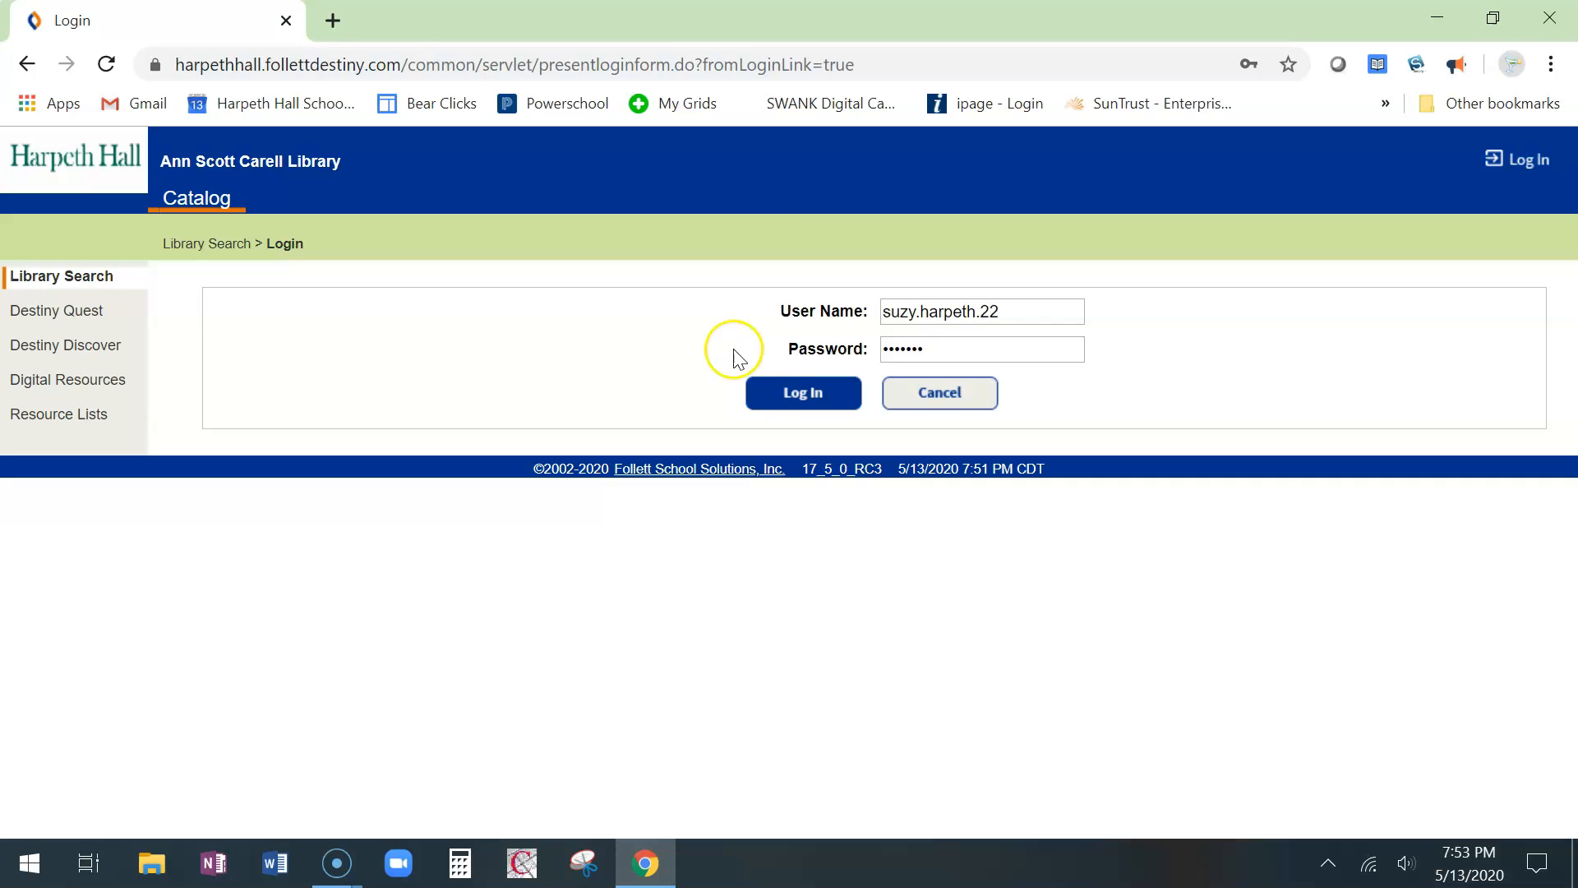
click(803, 393)
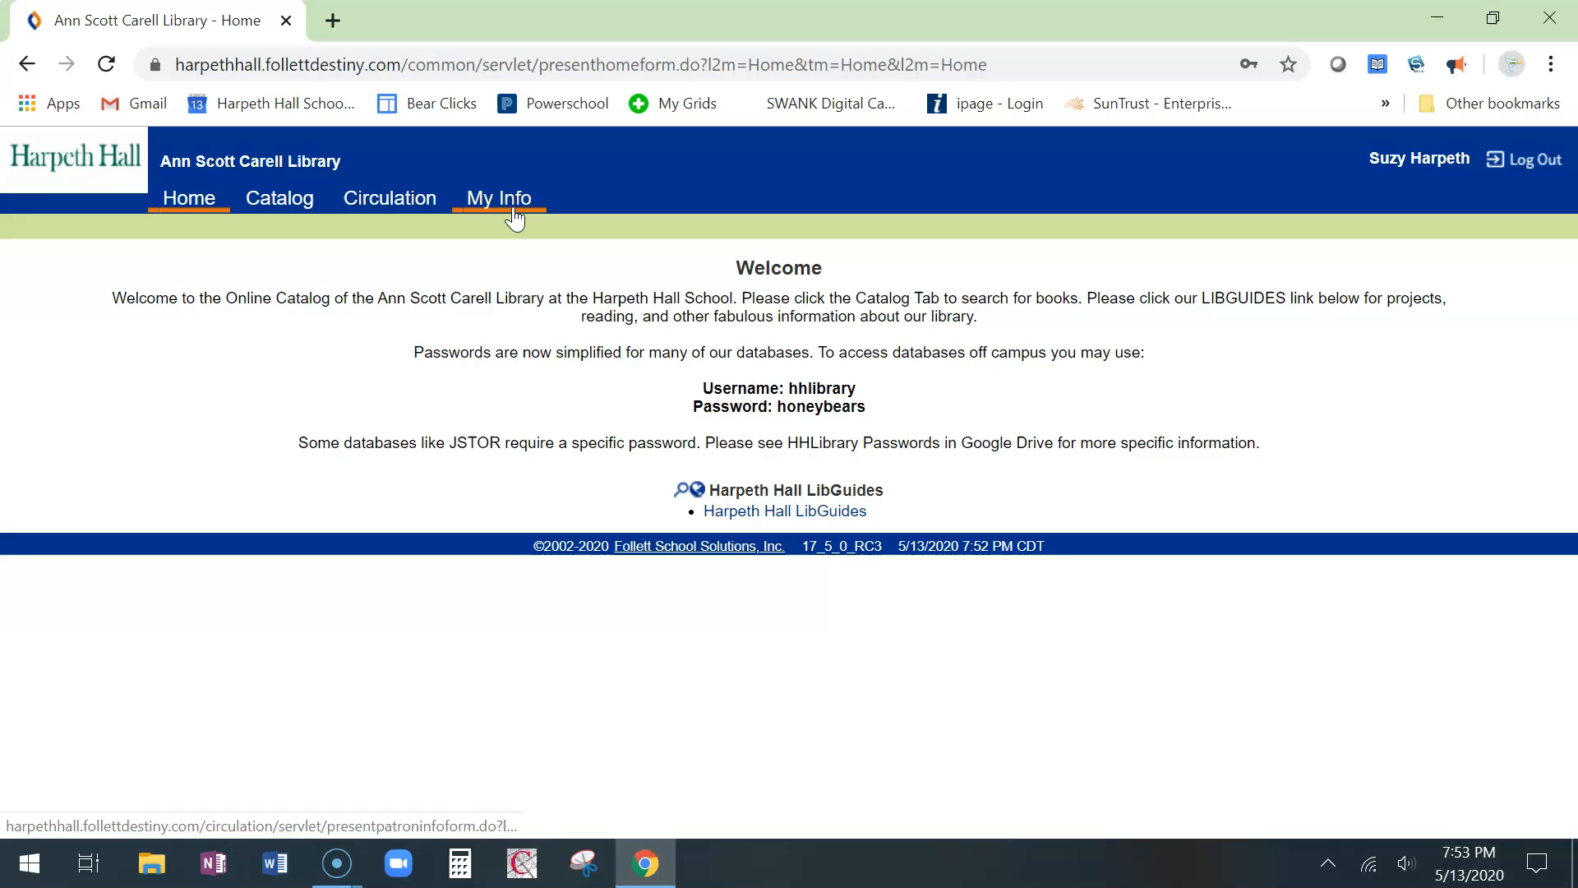
mouse_move(516, 211)
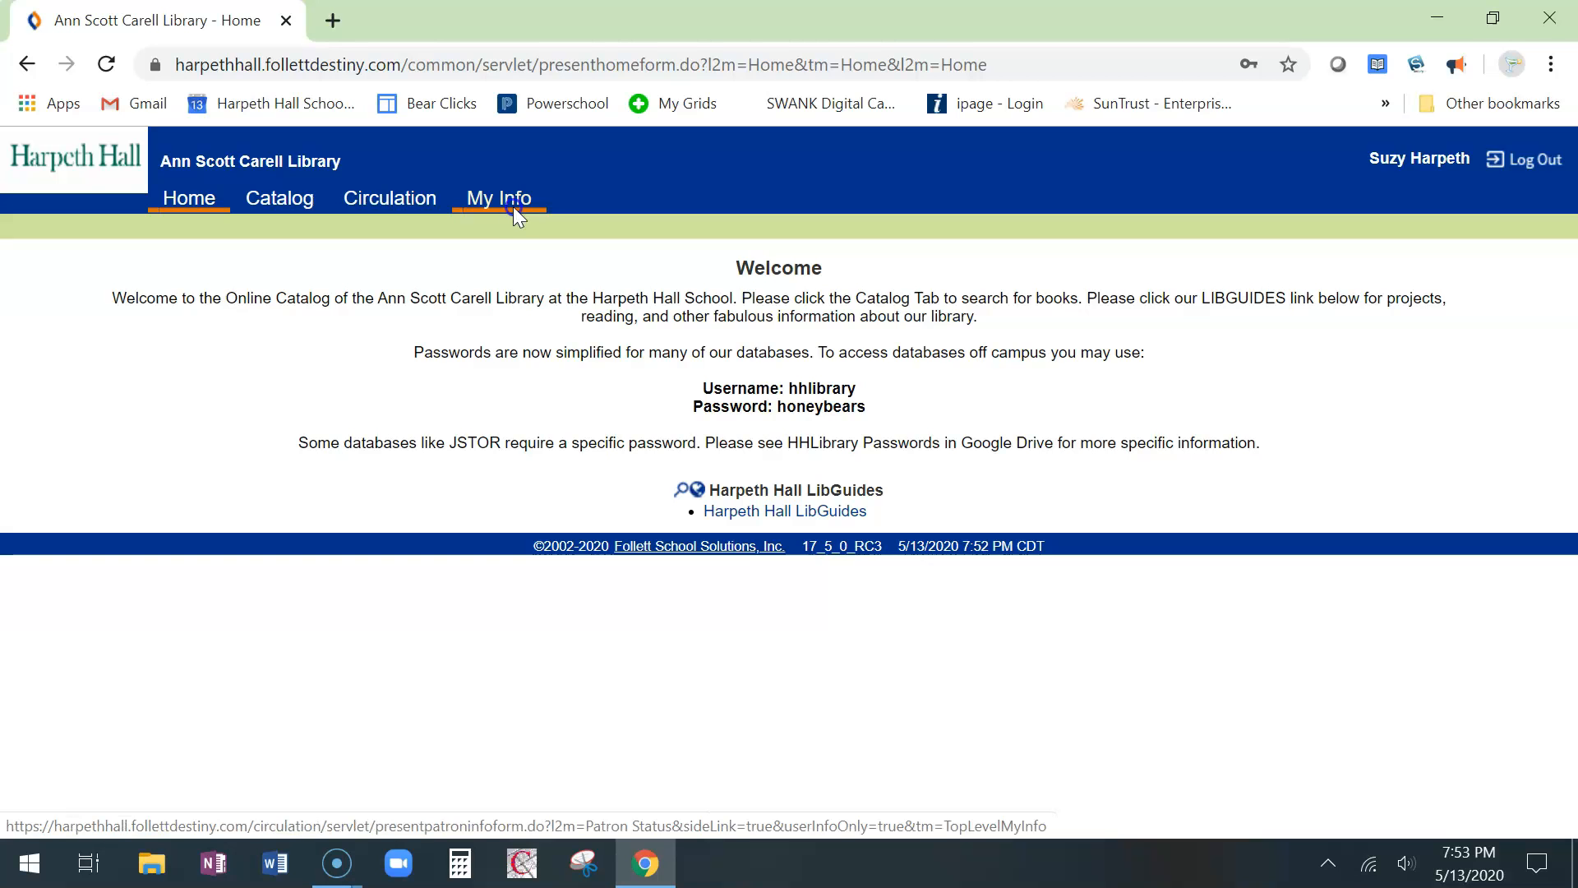
Open the My Info tab to view the student's account status.
click(498, 197)
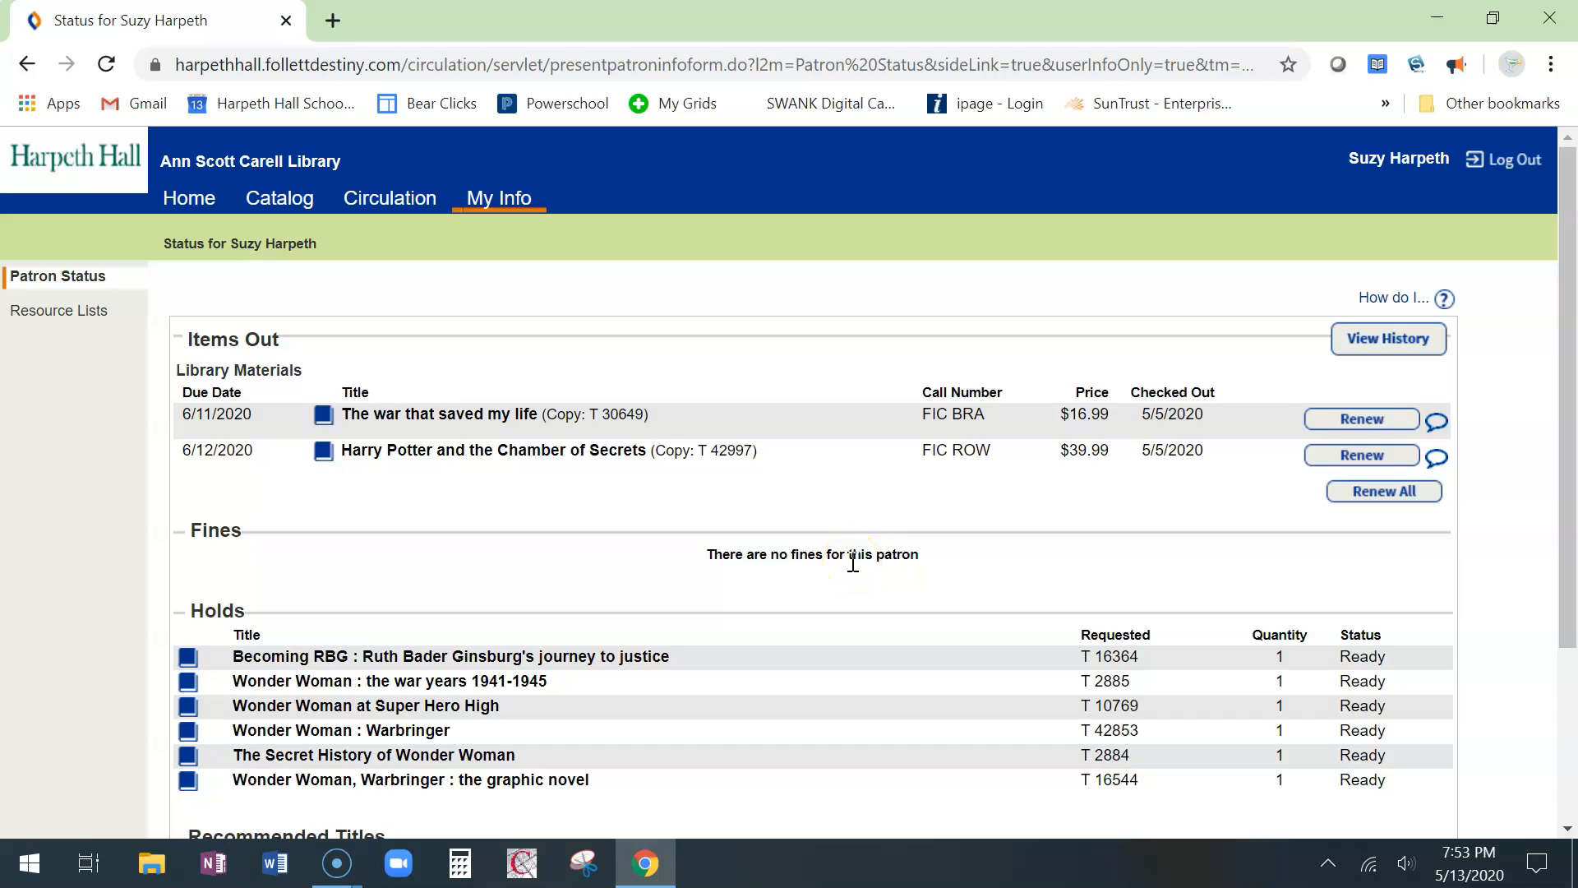
mouse_move(604, 740)
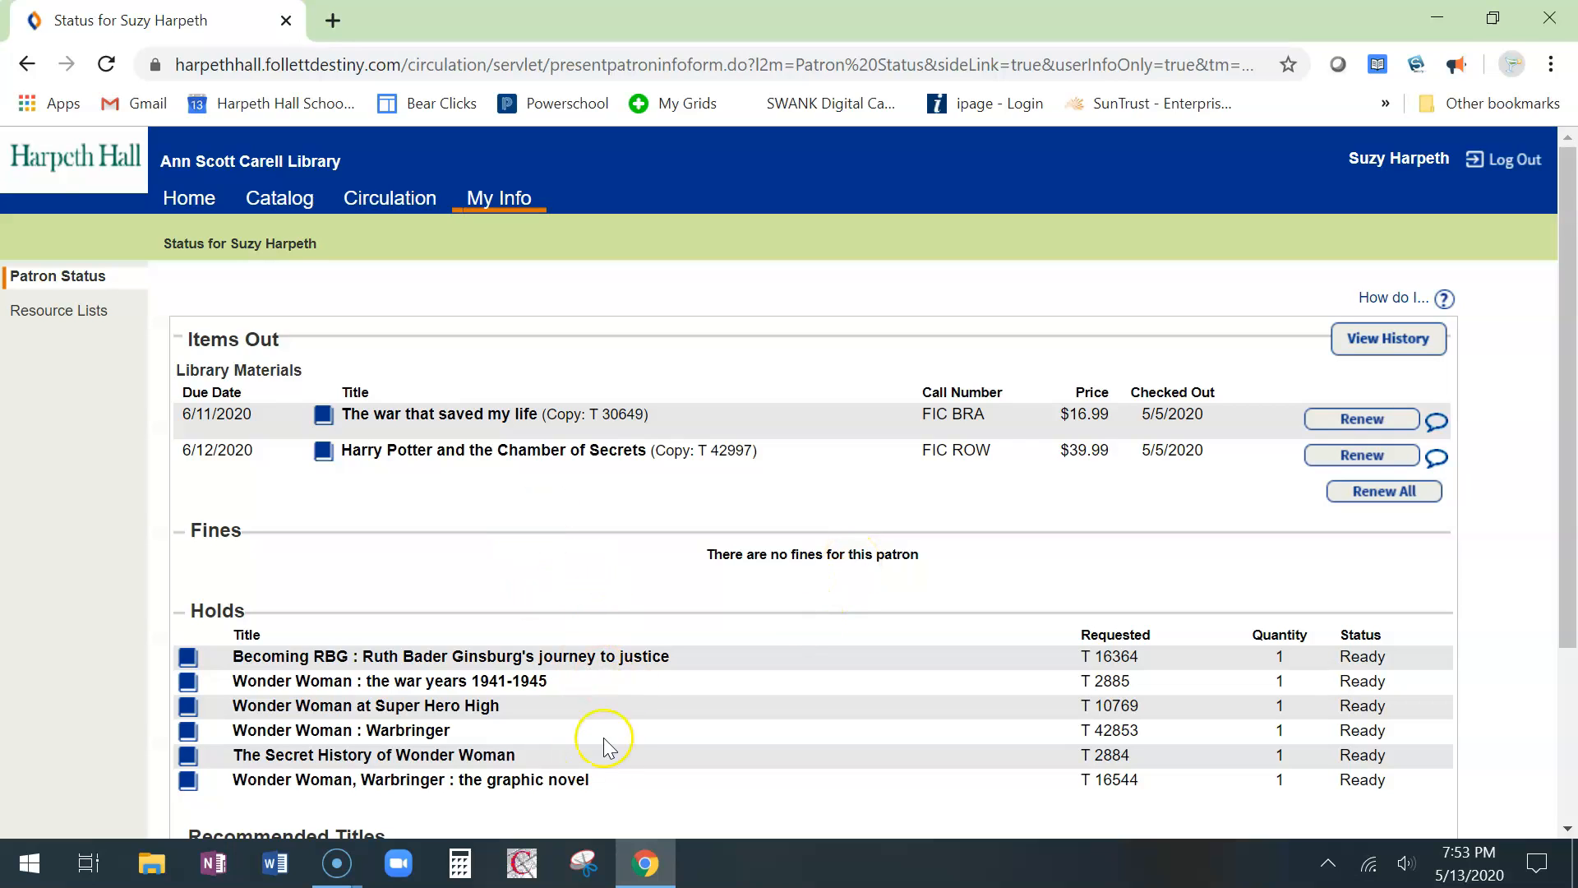
mouse_move(413, 516)
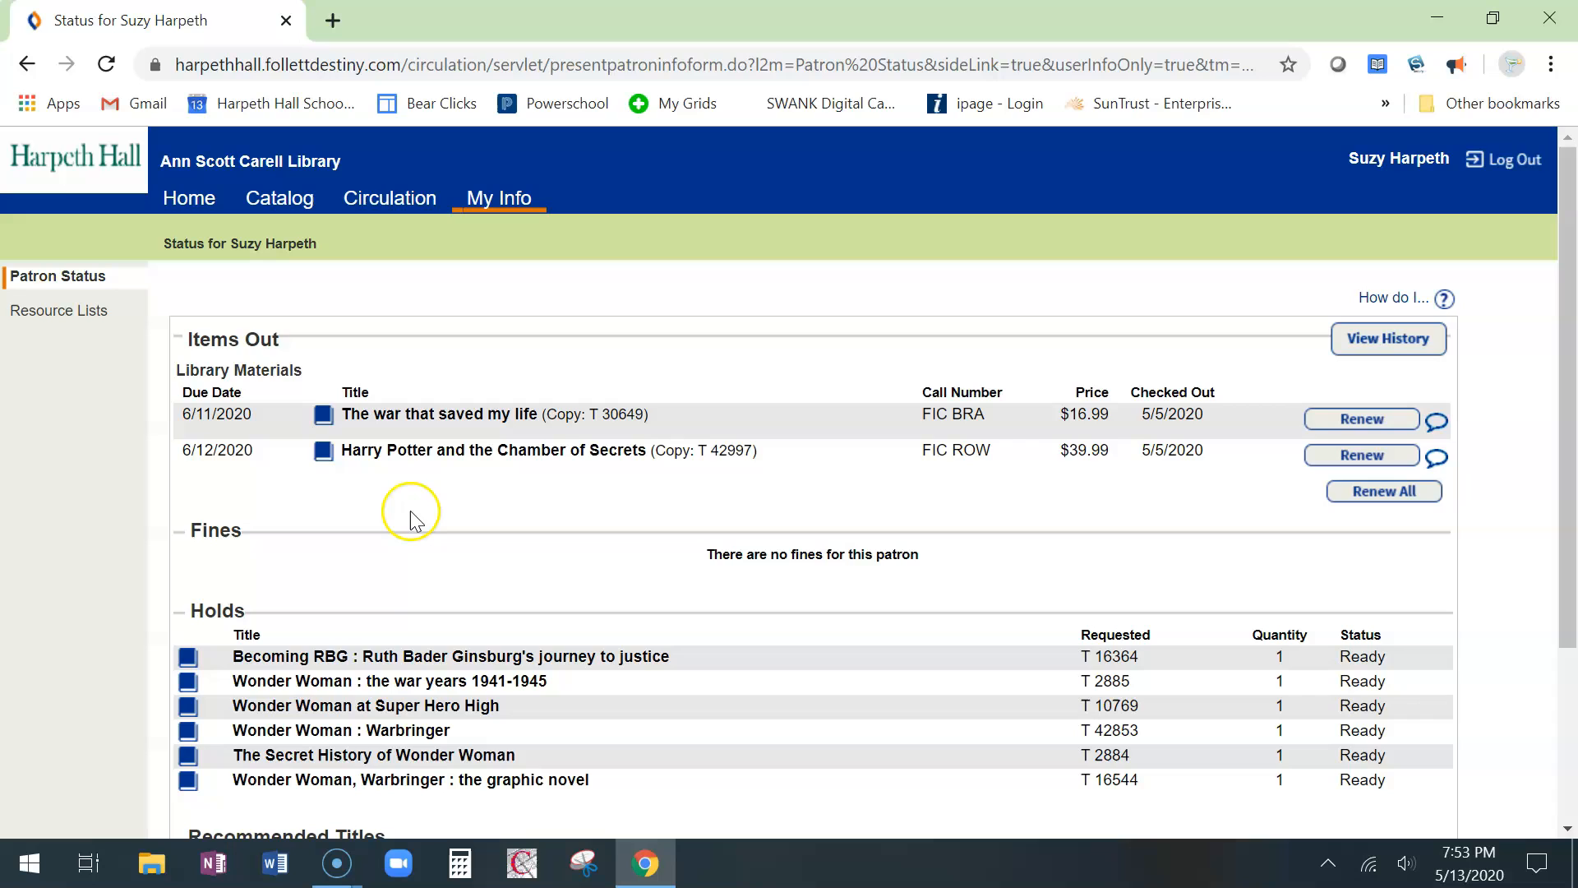
mouse_move(862, 418)
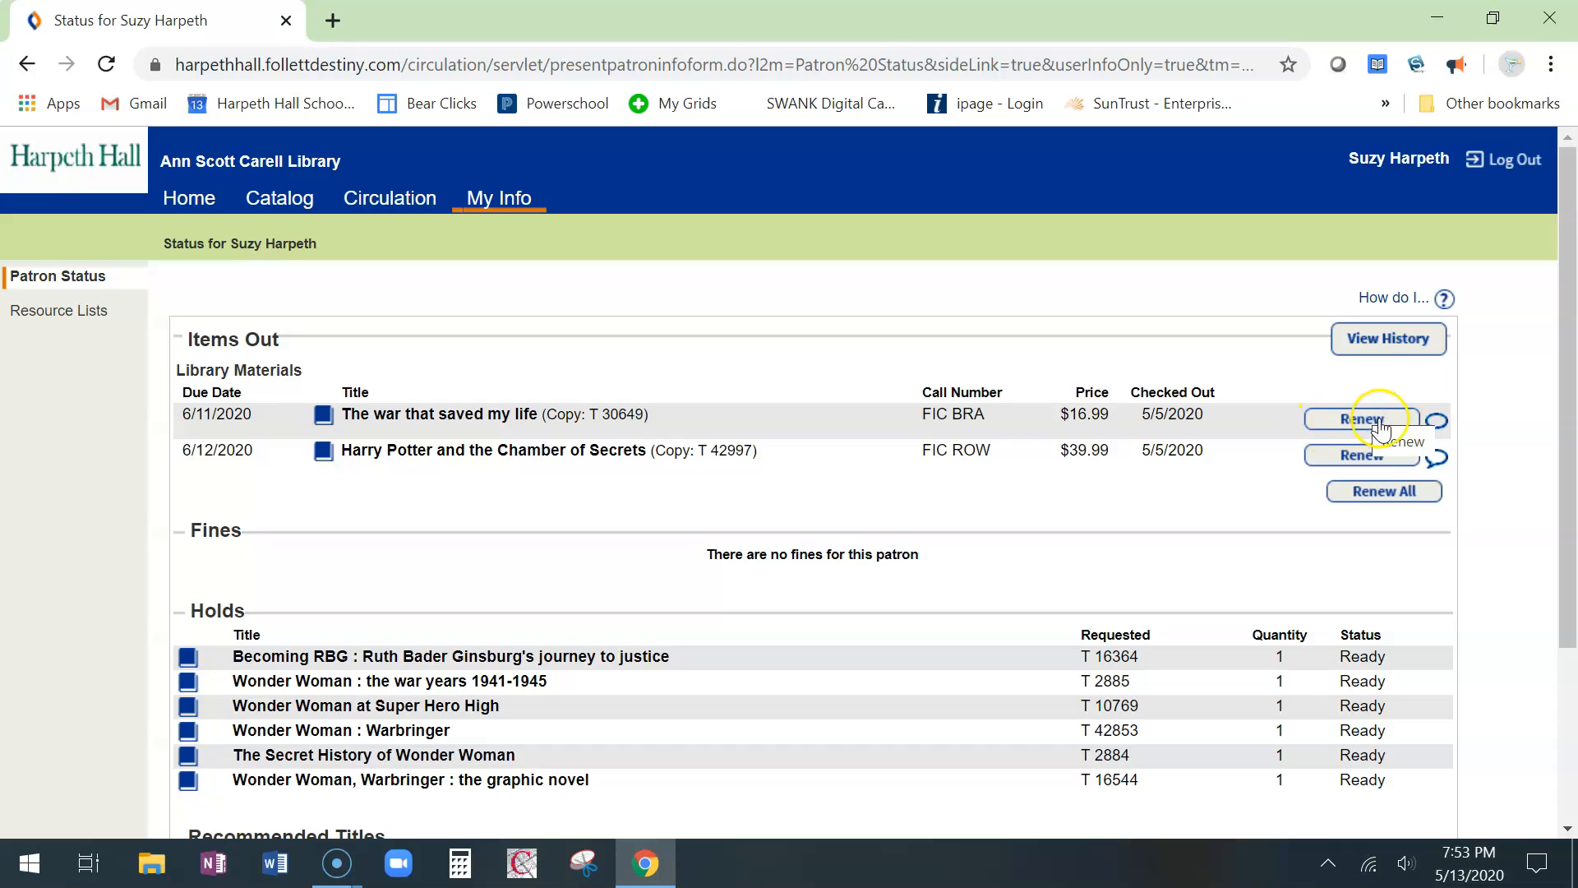
mouse_move(1357, 422)
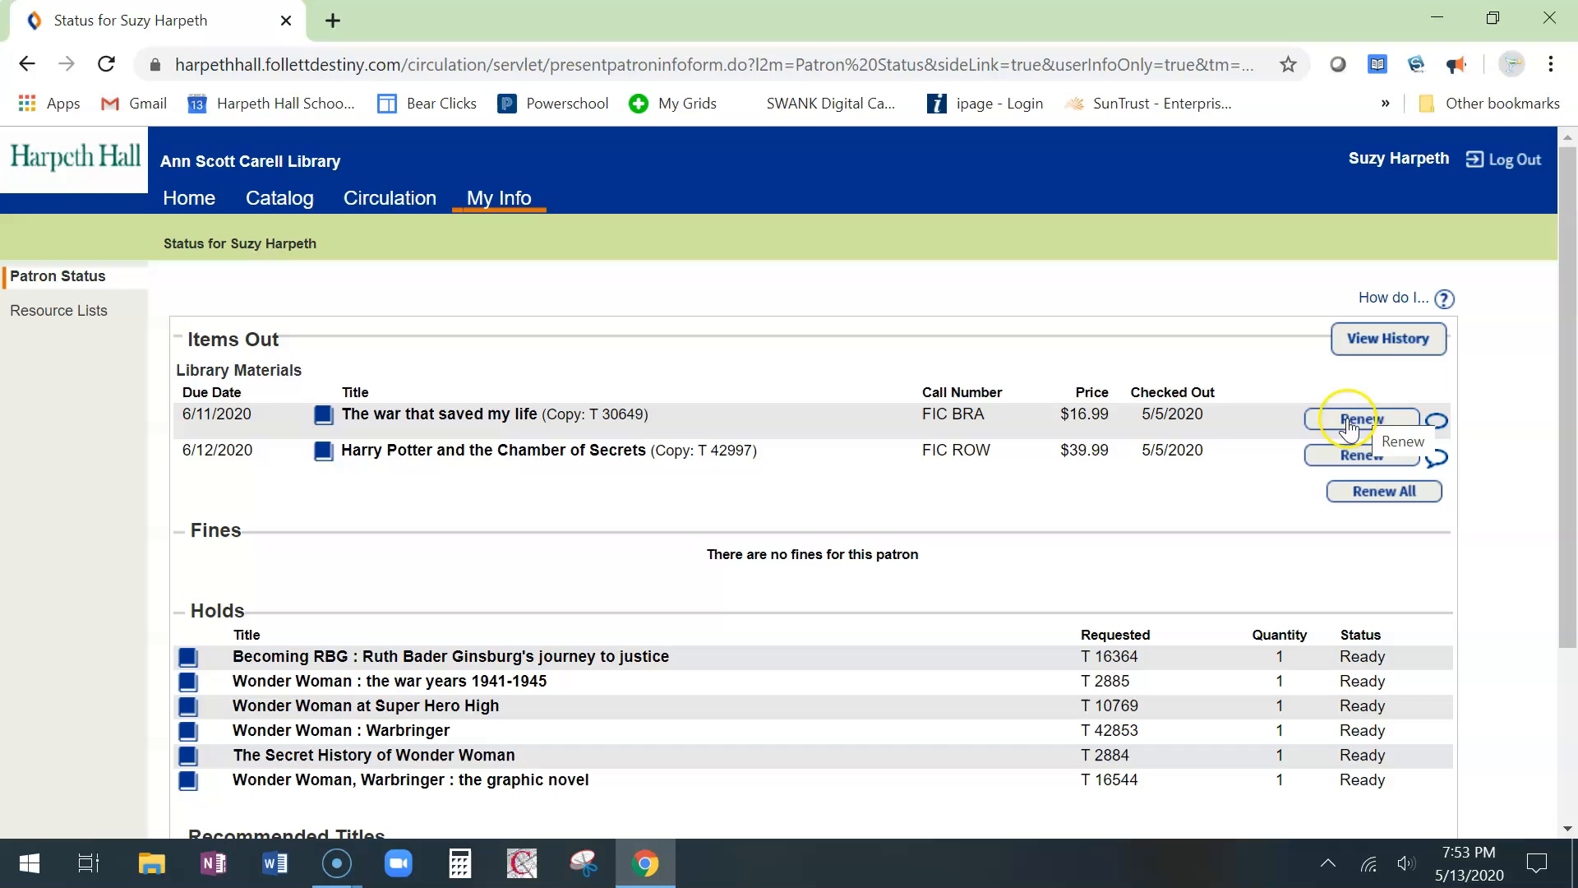
mouse_move(1383, 498)
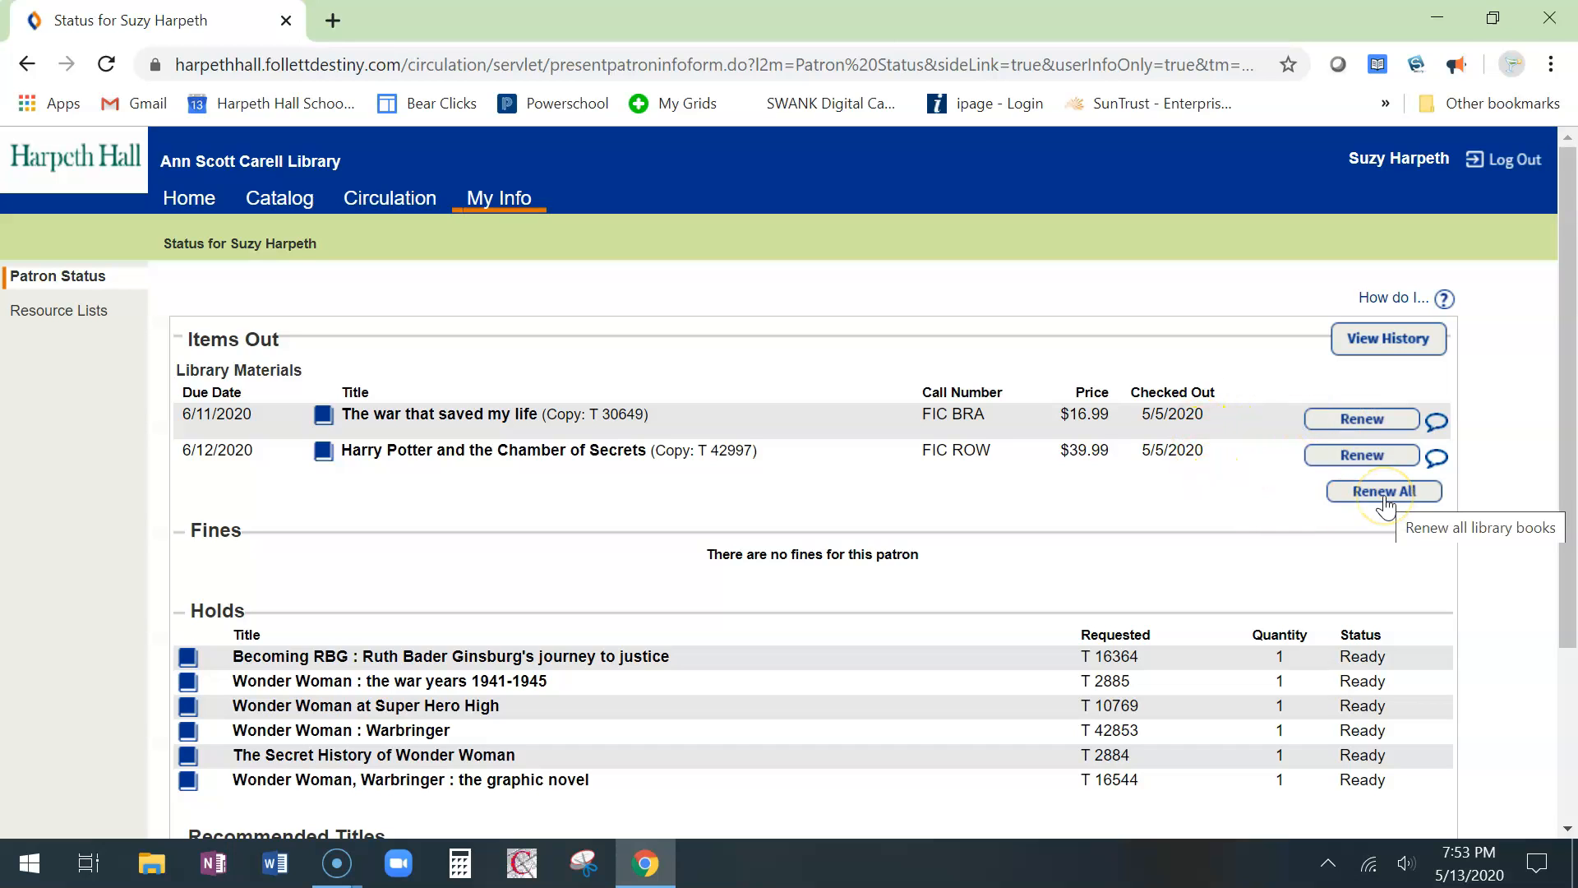
Renew both checked-out books at once with Renew All.
click(1383, 492)
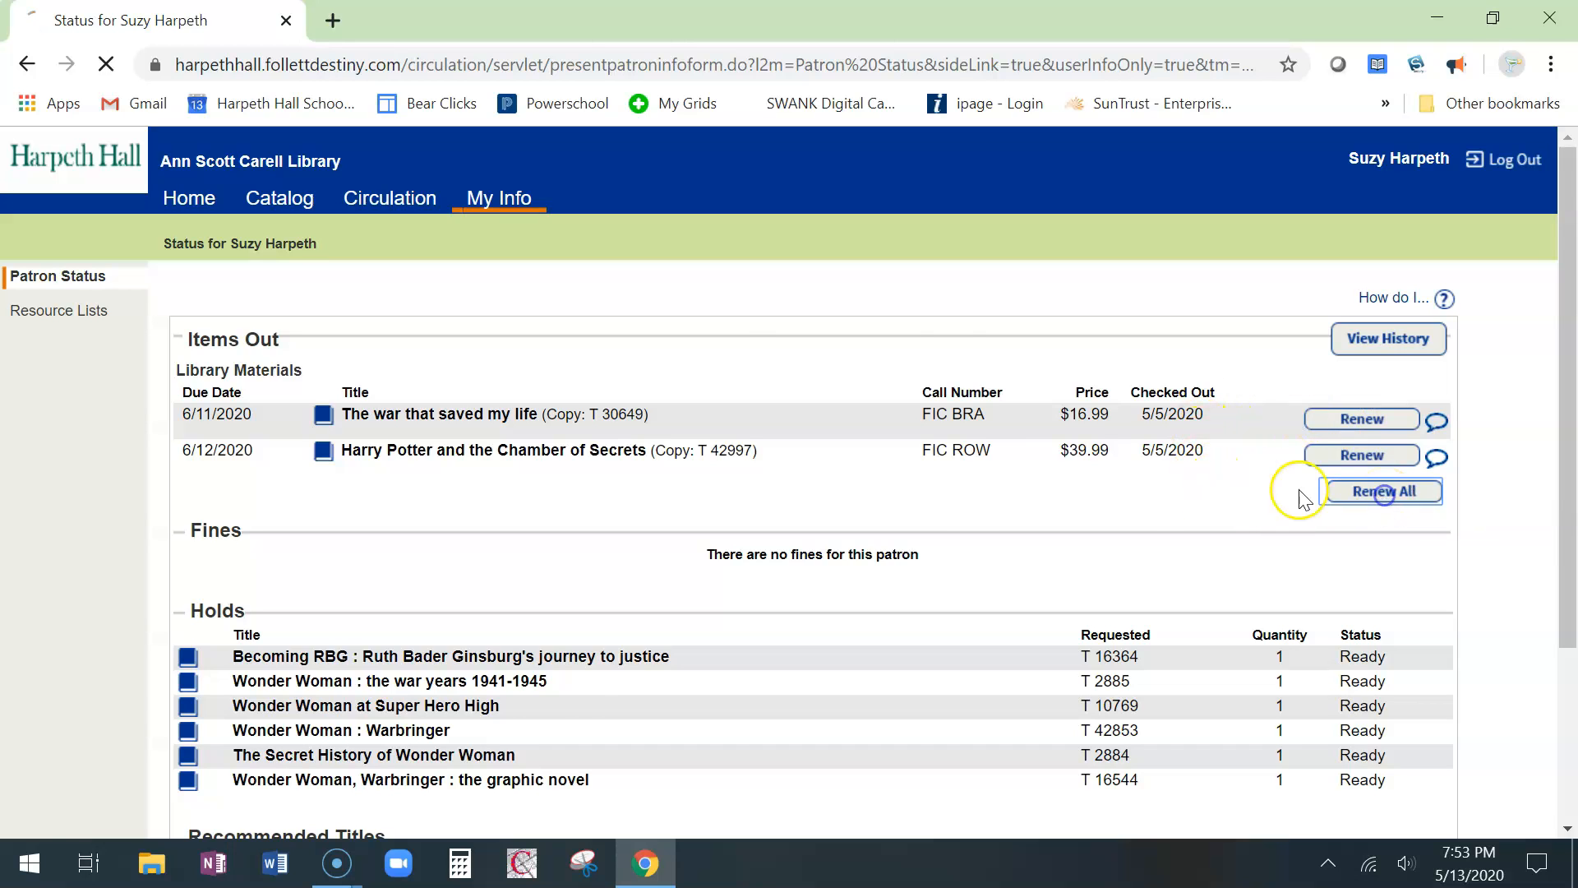
Confirm the Items renewed message showing both books now due 8/19/2020.
click(1383, 492)
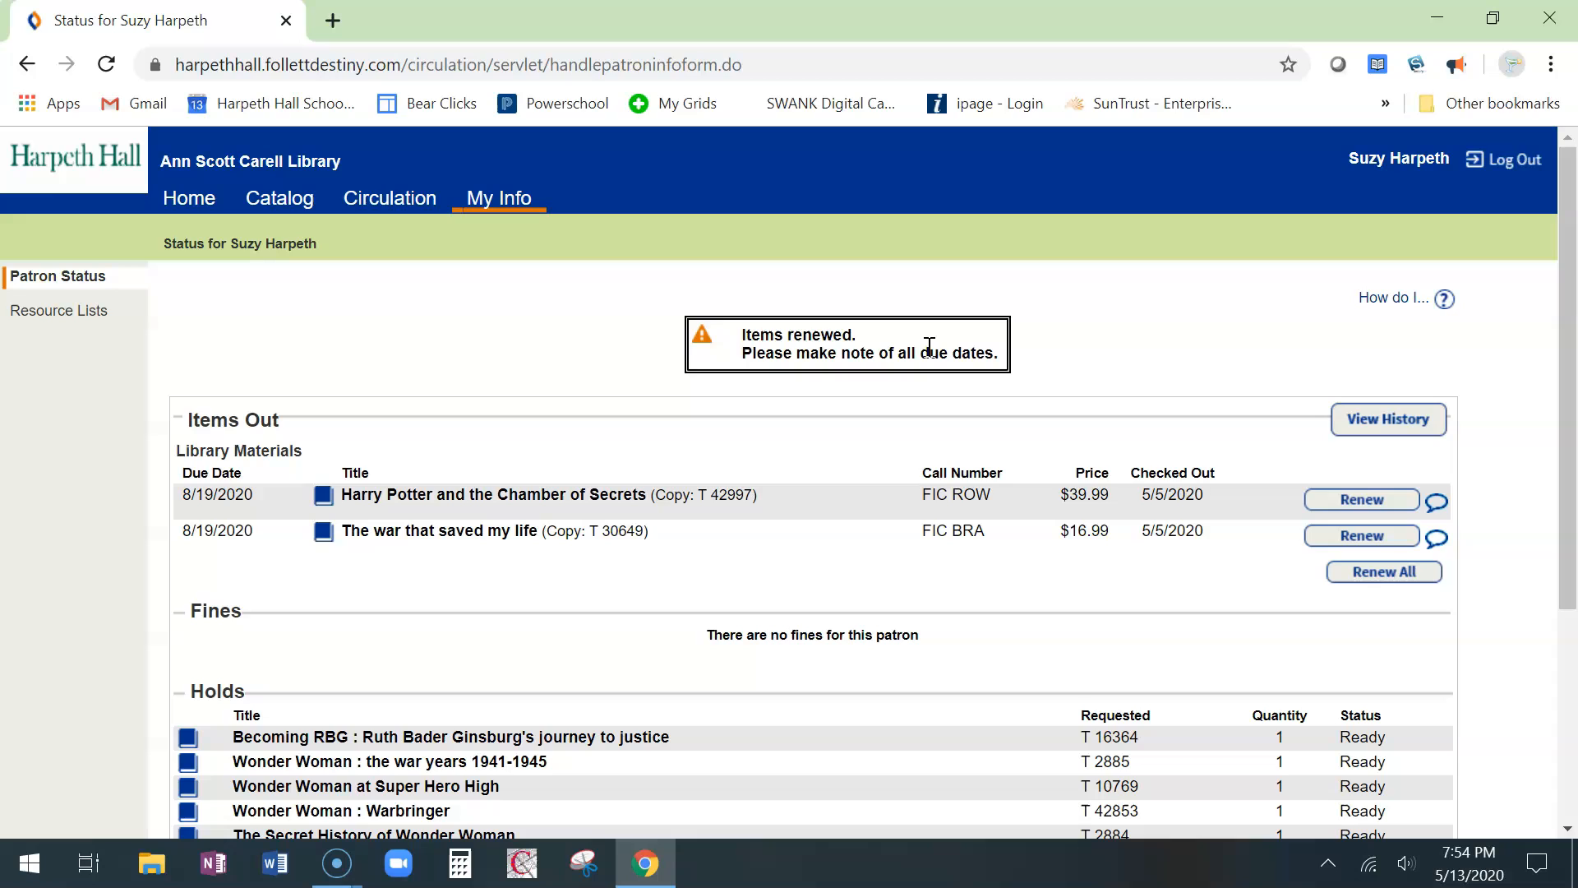
mouse_move(144, 771)
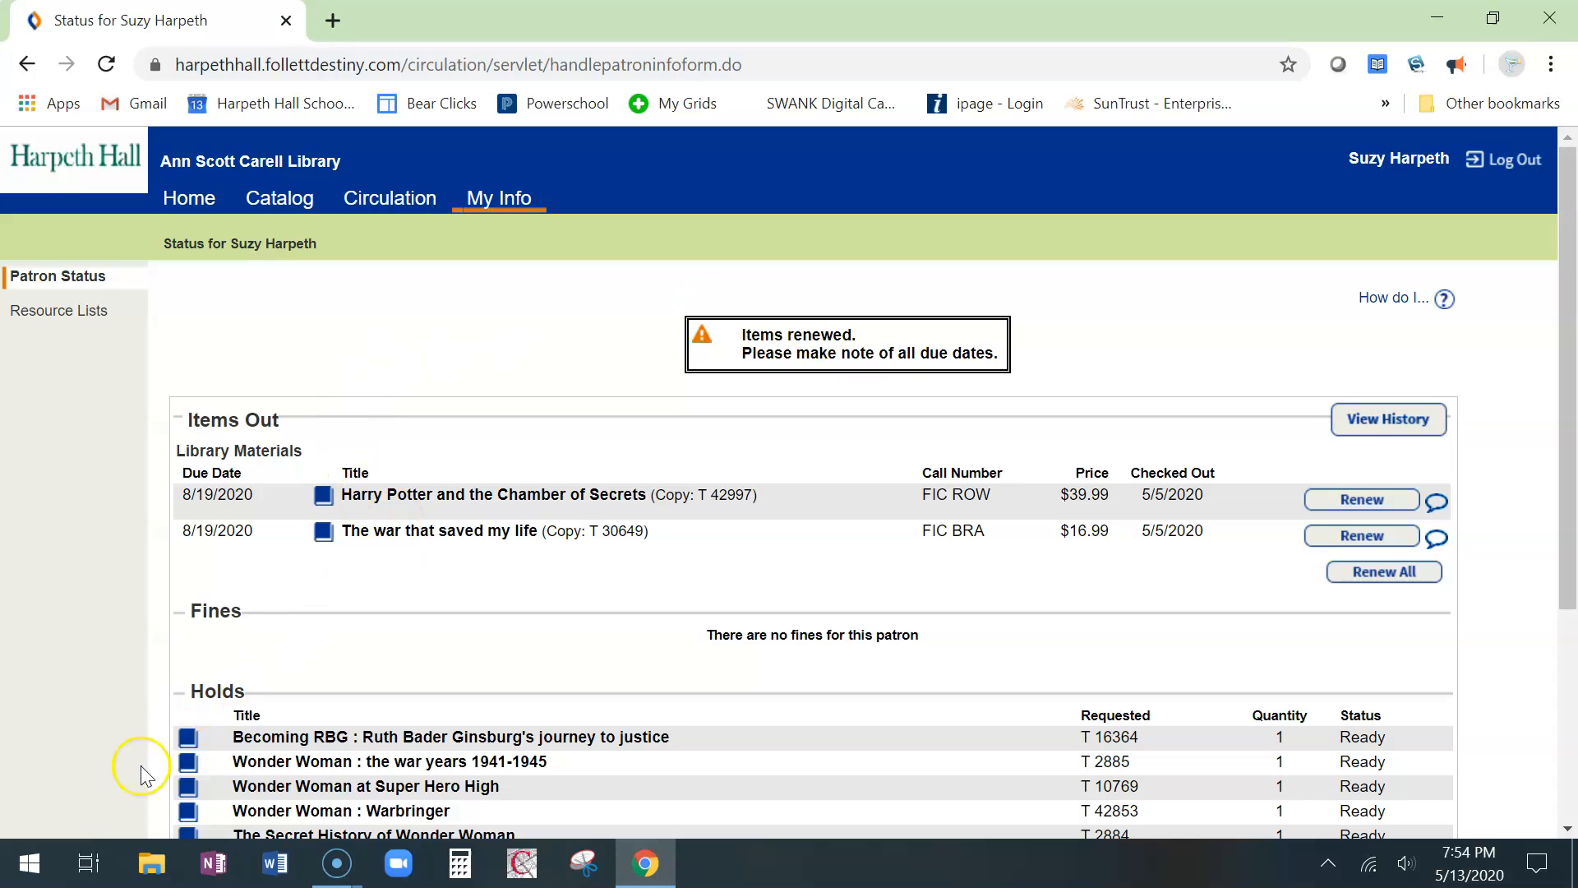